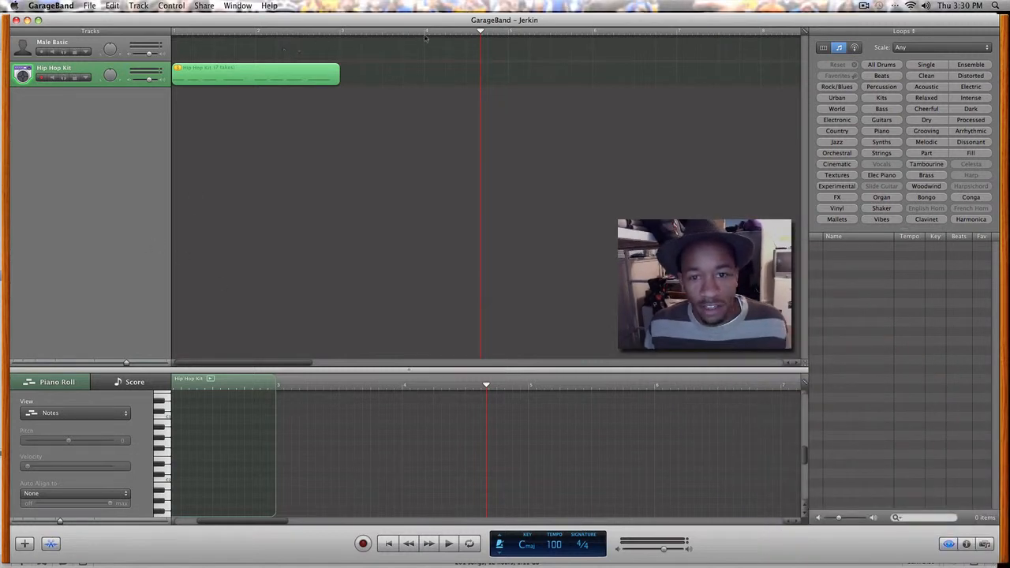
mouse_move(123, 193)
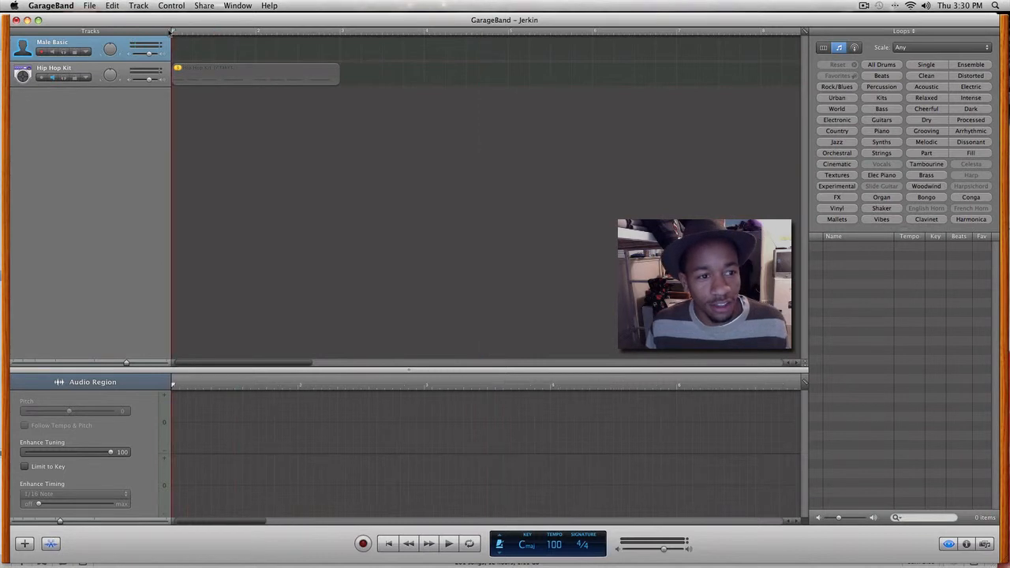
mouse_move(185, 139)
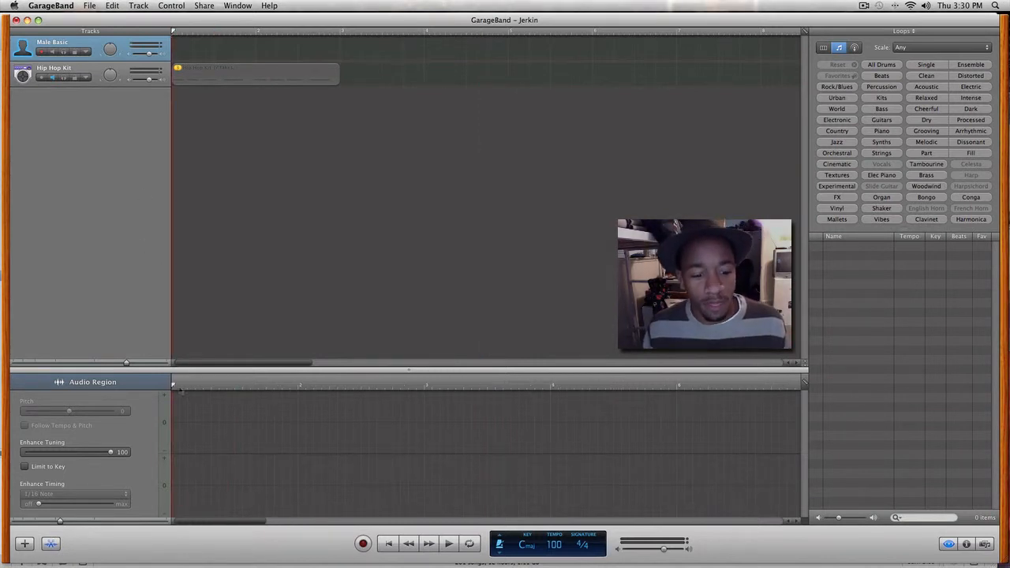
mouse_move(290, 540)
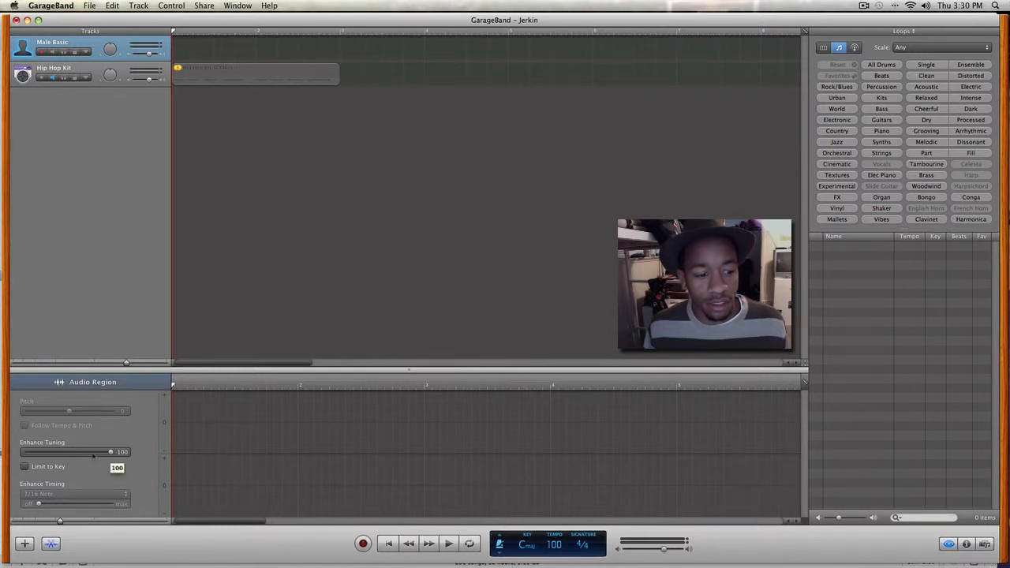
Step: Show the Male Basic track's effects details listing Noise Gate, Compressor and Visual EQ
left_click_drag(110, 451, 28, 452)
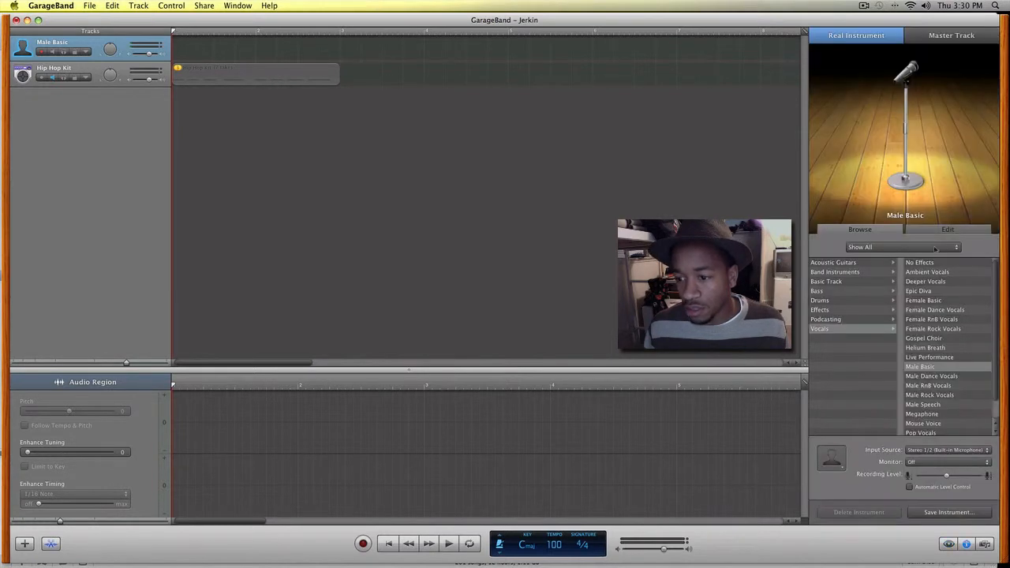
left_click(947, 228)
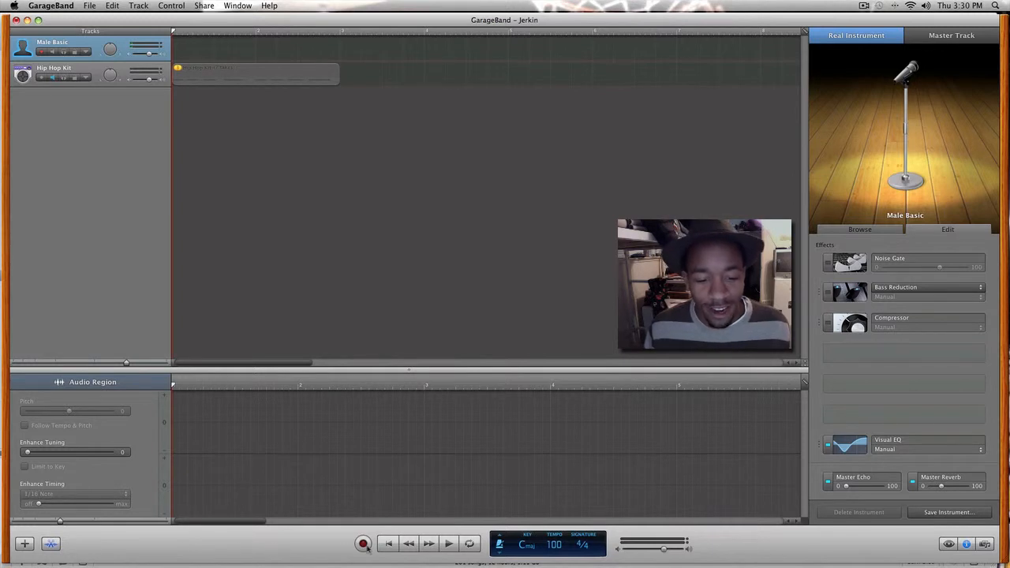
mouse_move(363, 543)
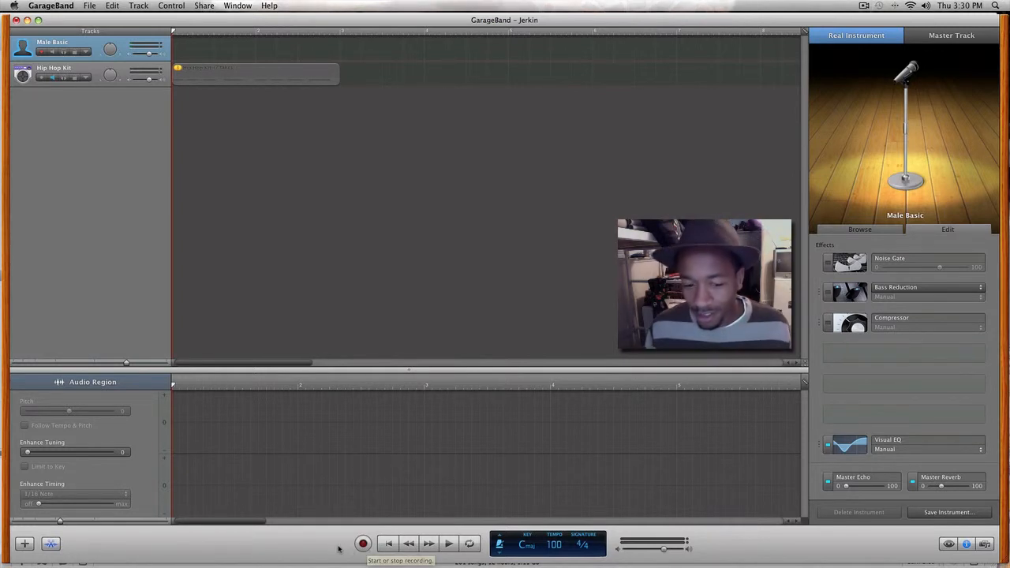
left_click(363, 543)
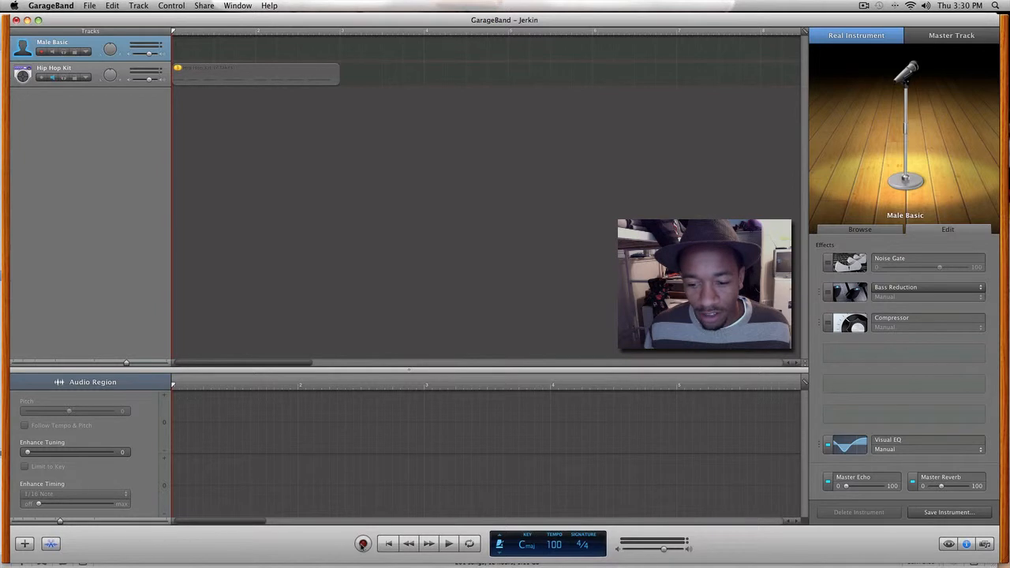
left_click(25, 426)
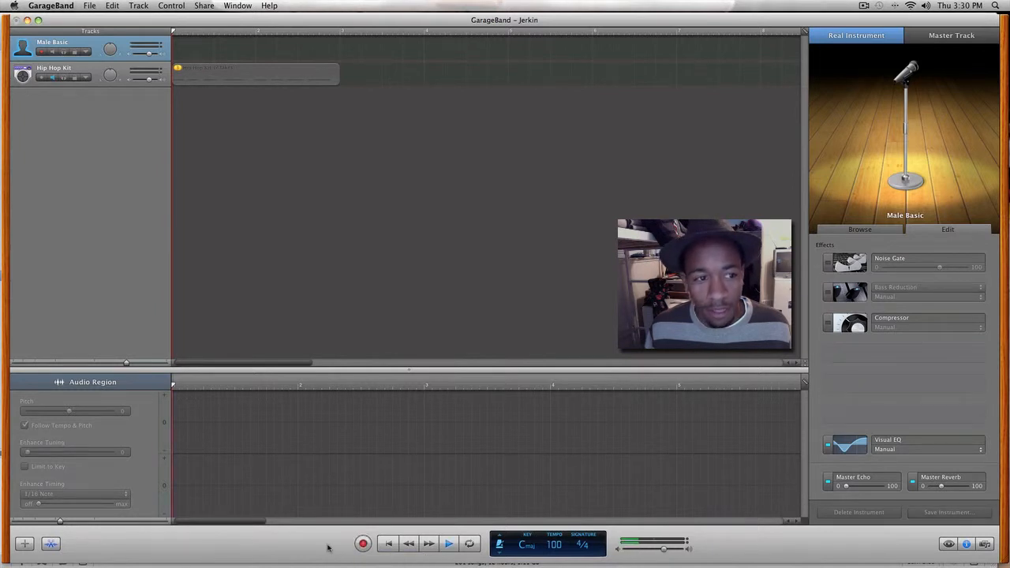
Step: Record a vocal take, creating a purple audio region on the Male Basic track
left_click(363, 543)
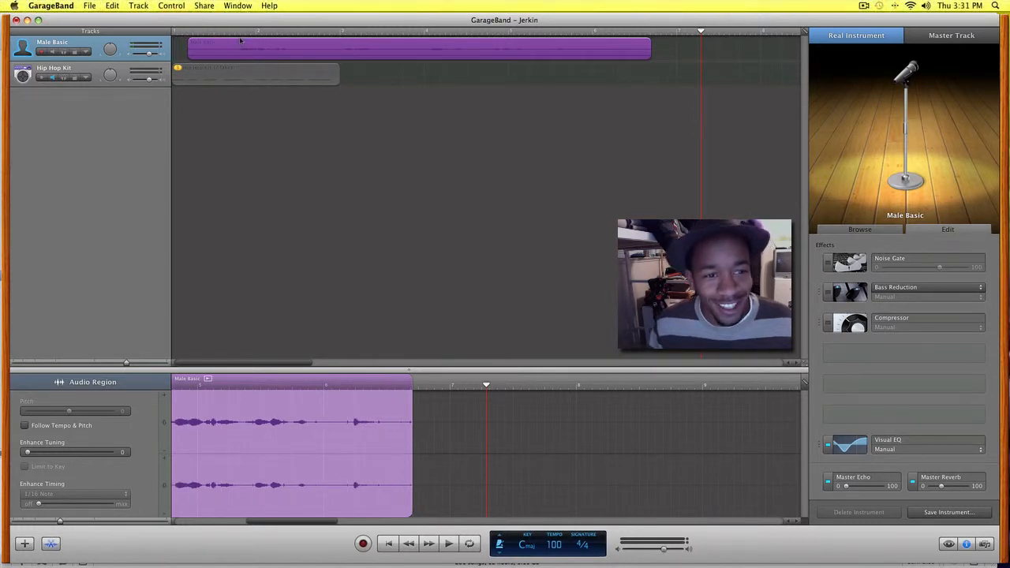
mouse_move(229, 35)
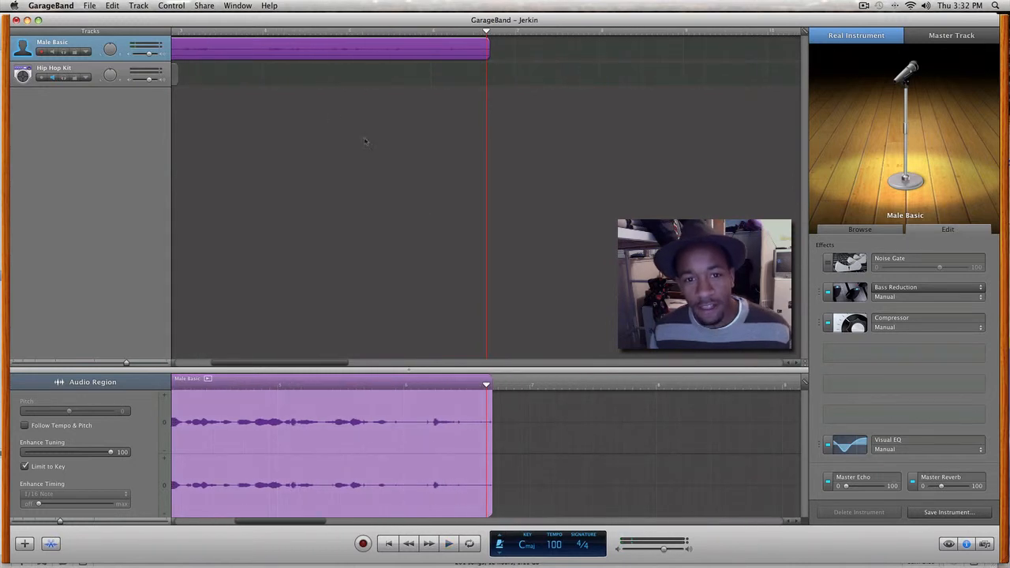
mouse_move(464, 287)
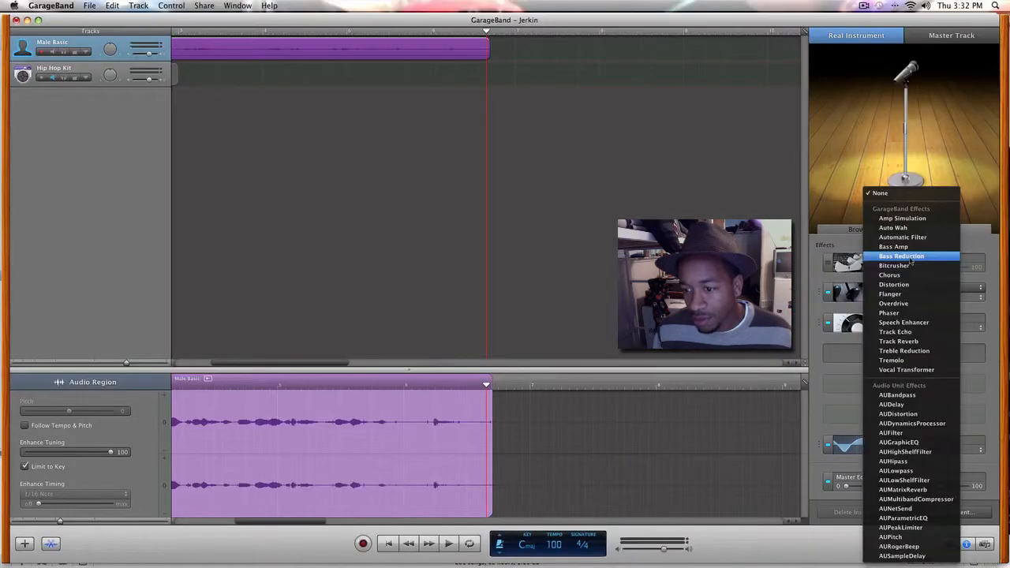
mouse_move(906, 451)
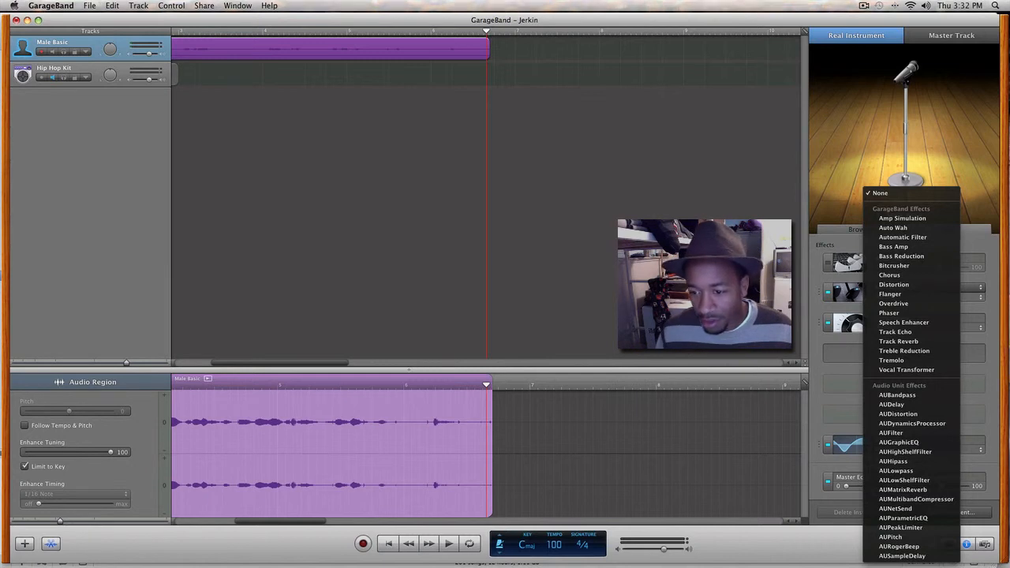
Step: Dismiss the effects pop-up without adding one and reach the screen recorder's stop menu
left_click(880, 192)
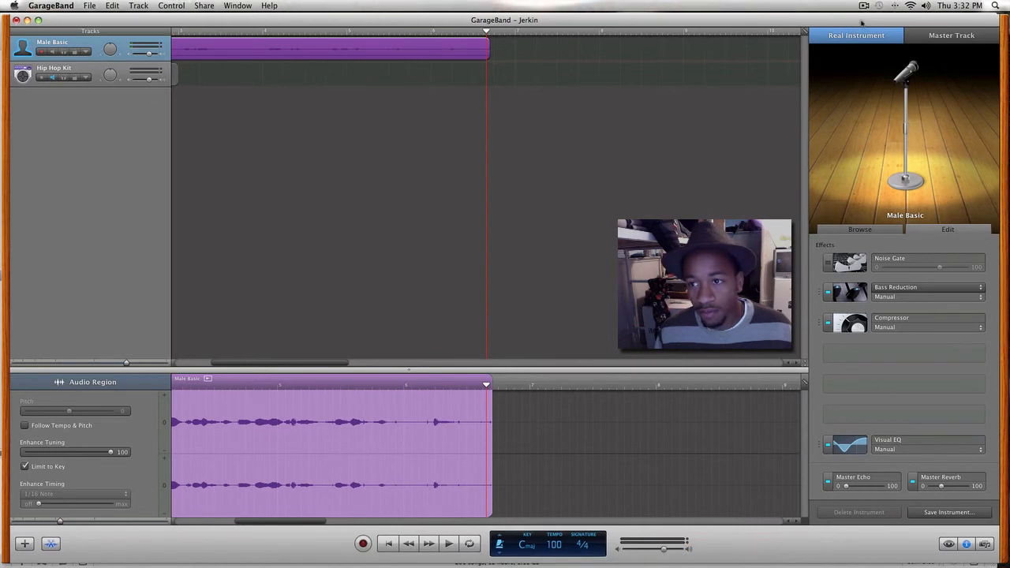
left_click(864, 6)
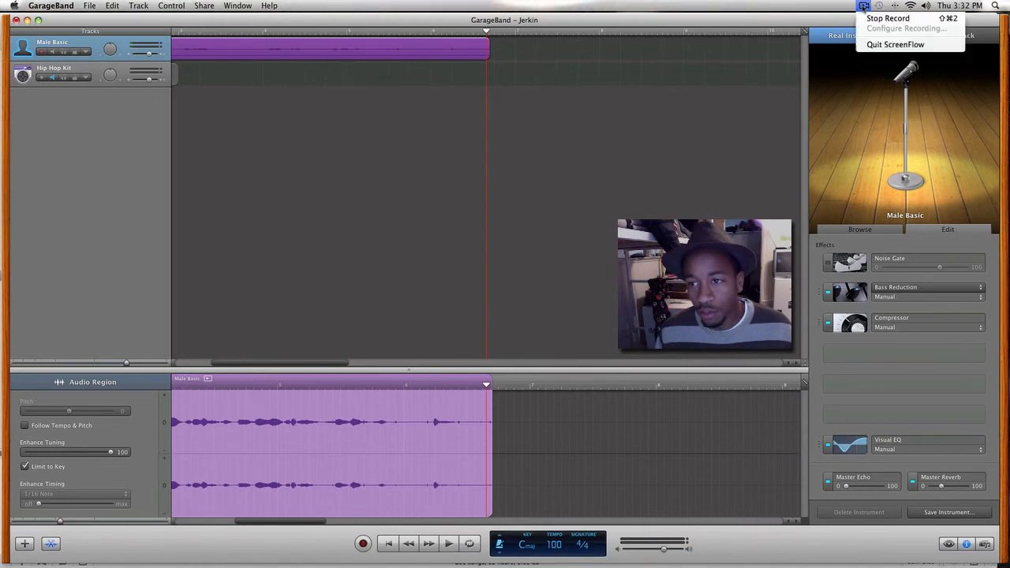